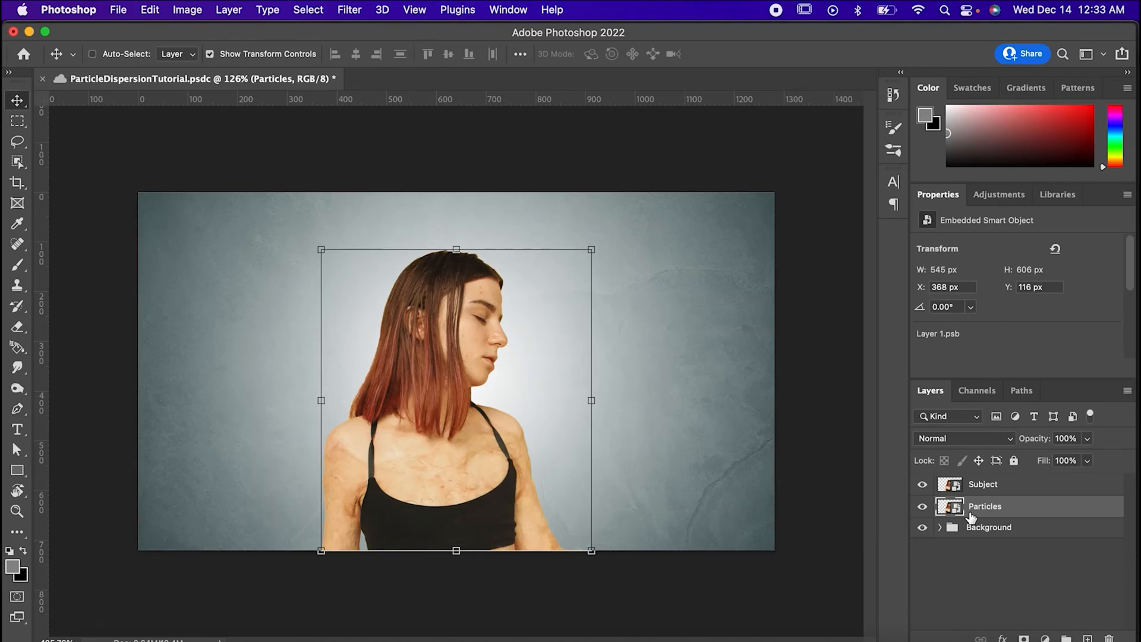
# Step: Select the Particles layer, review the Background group, then start the Liquify filter on it
pyautogui.click(983, 484)
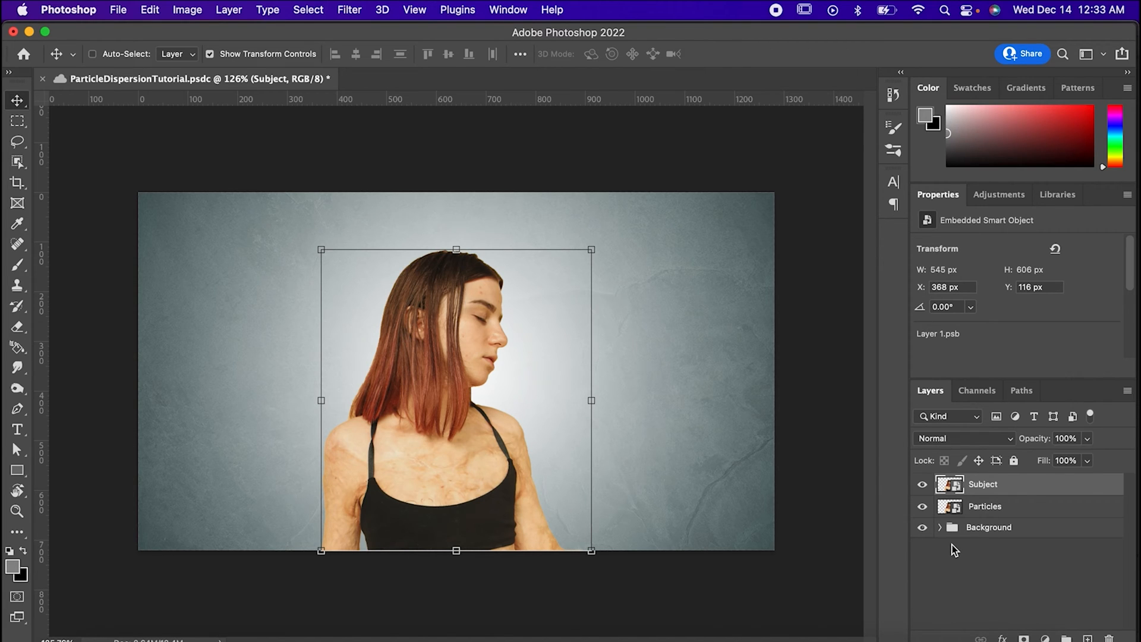
pyautogui.click(940, 526)
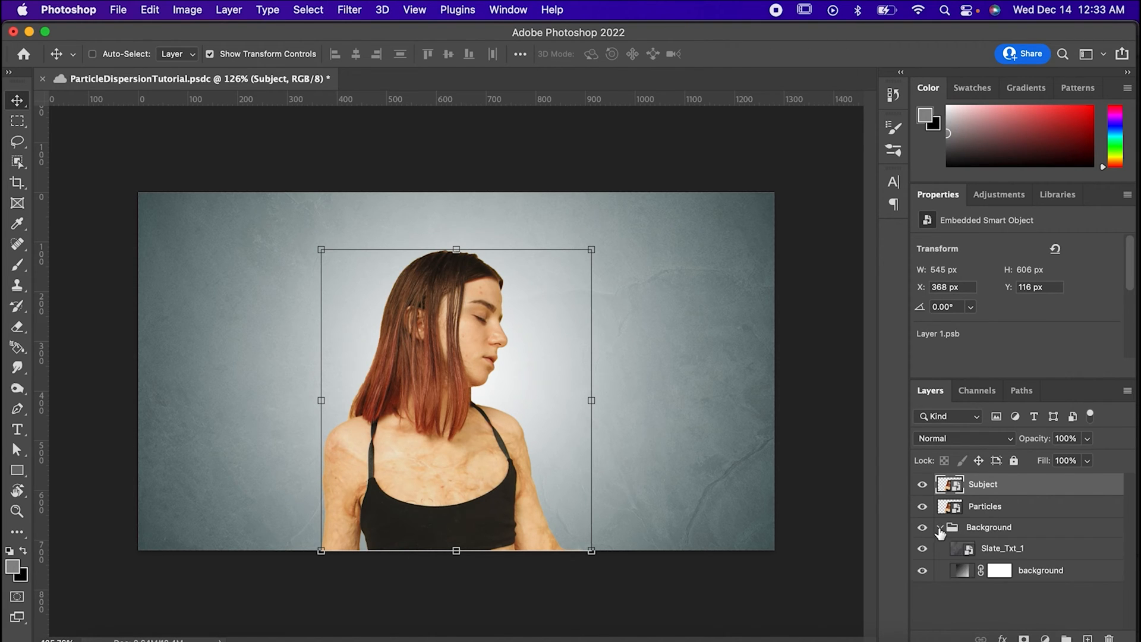
pyautogui.click(939, 527)
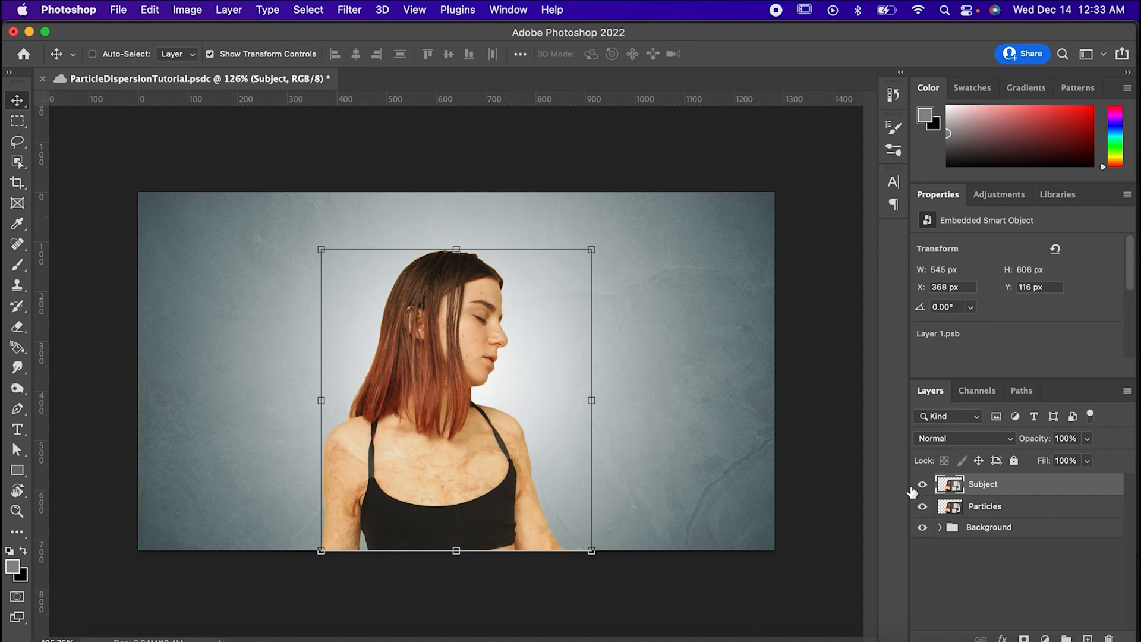
pyautogui.click(367, 10)
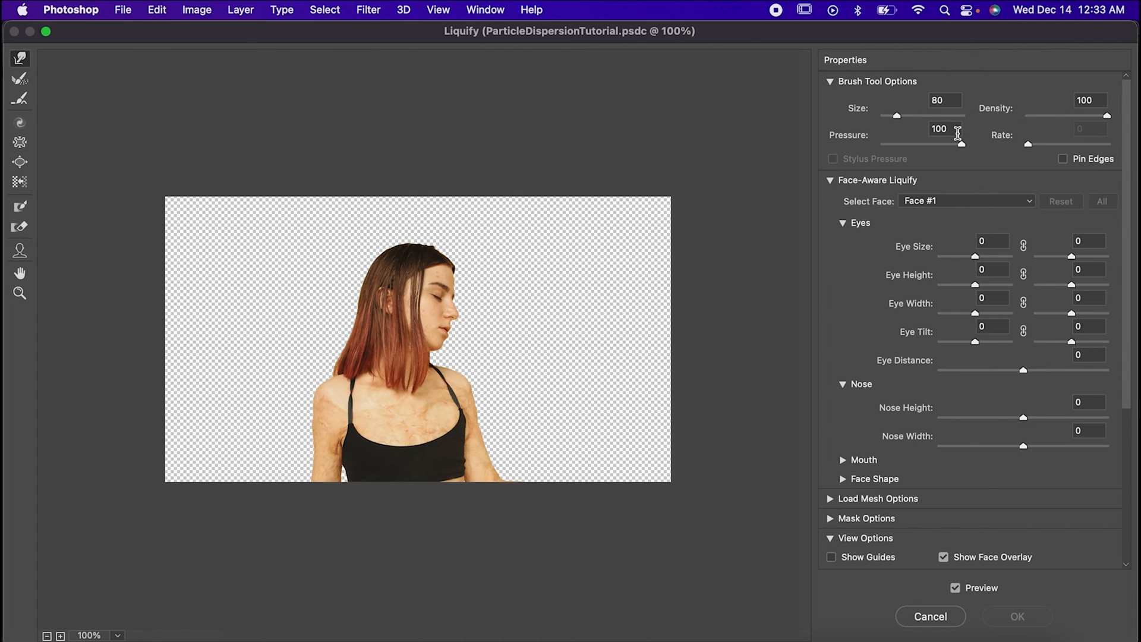
pyautogui.click(1016, 616)
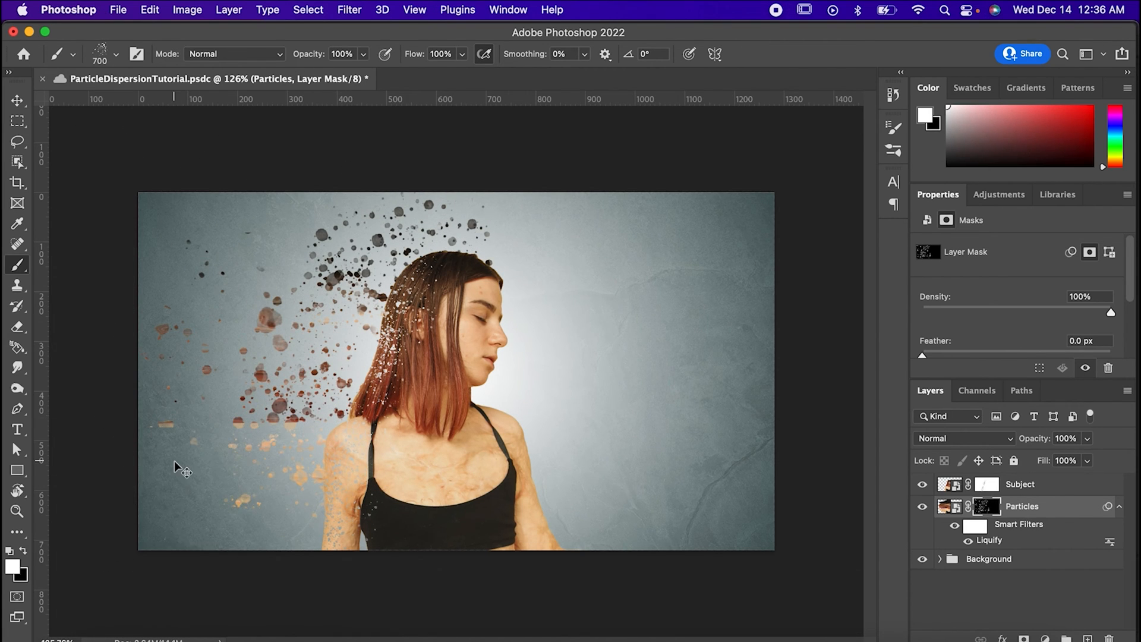
# Step: Stamp splatter particles near the image's lower left to extend the dispersion
pyautogui.click(1020, 484)
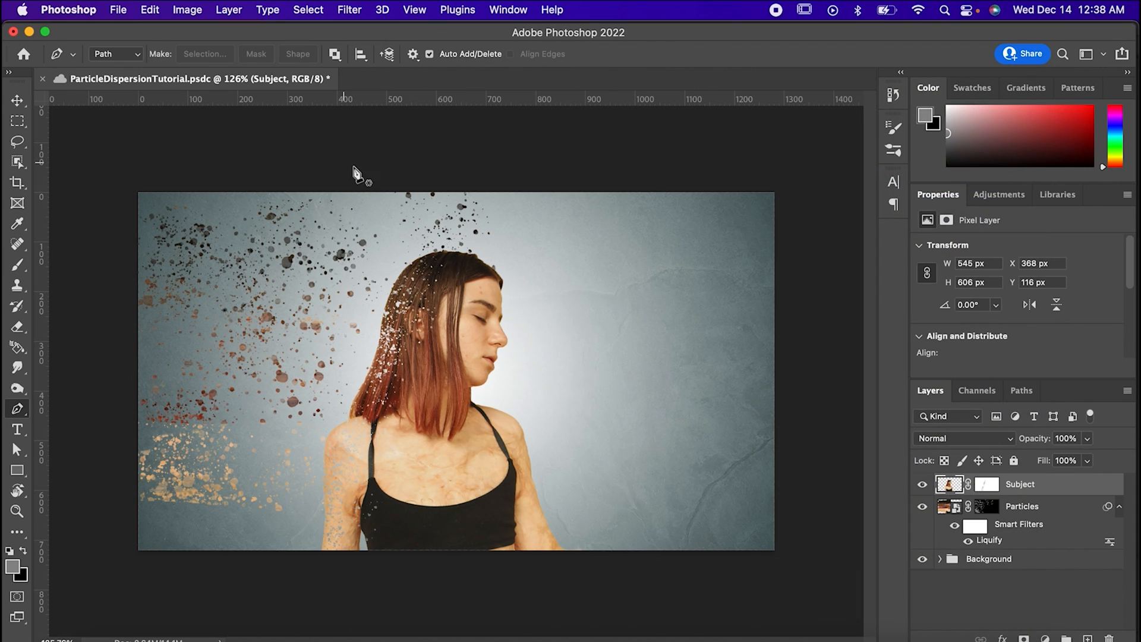